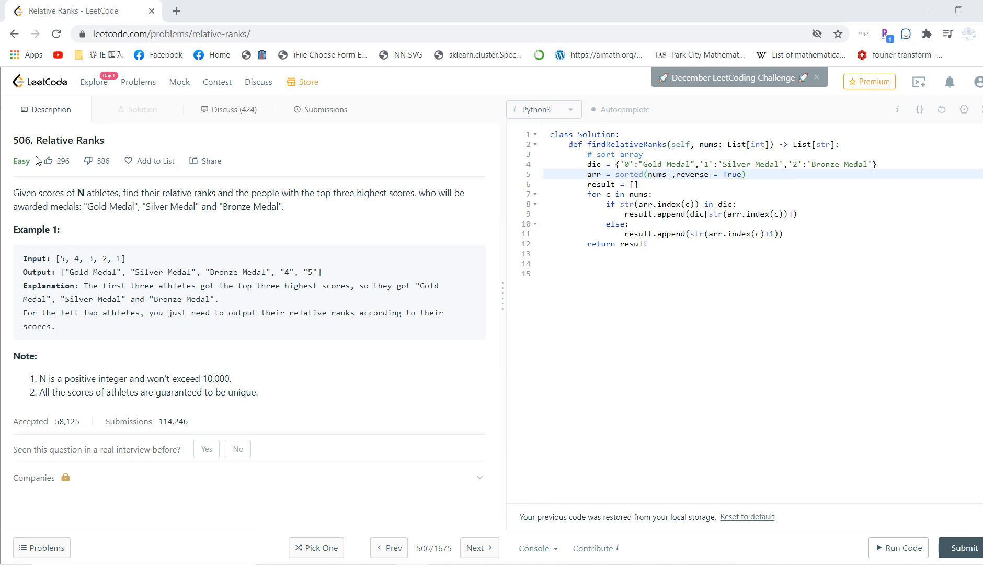
mouse_move(49, 155)
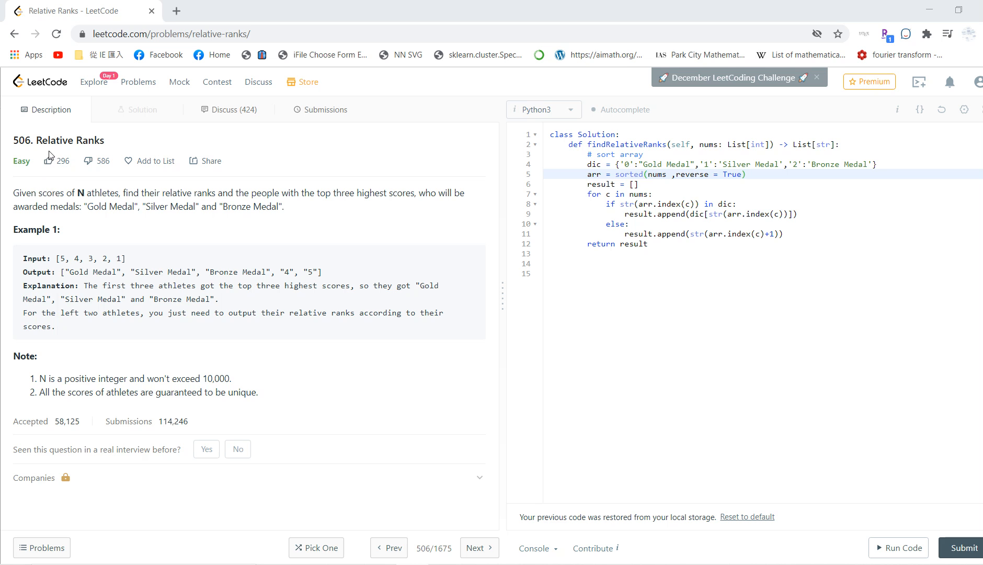
Submit the Relative Ranks Python3 solution and view the Accepted result in Submissions
double_click(31, 192)
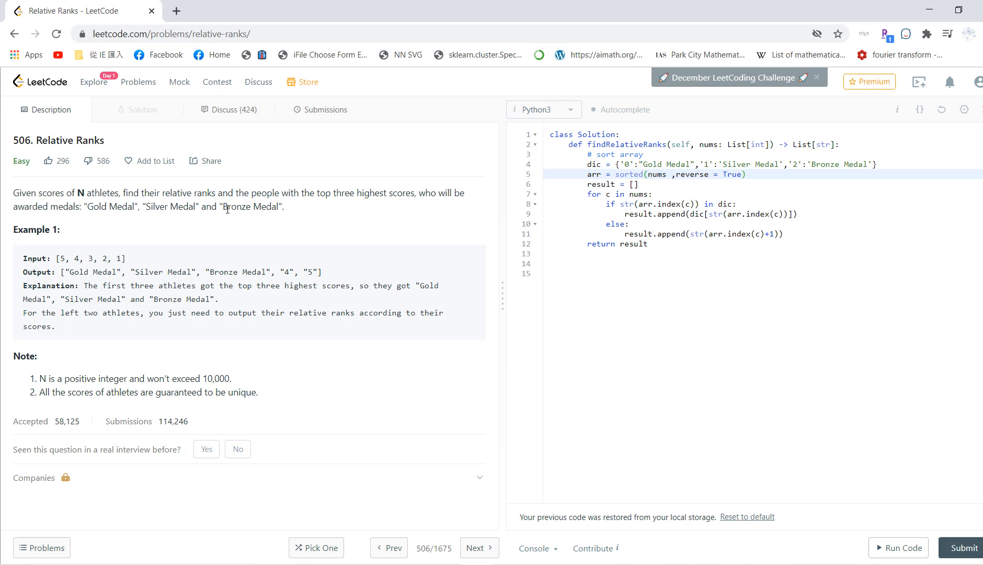
mouse_move(417, 210)
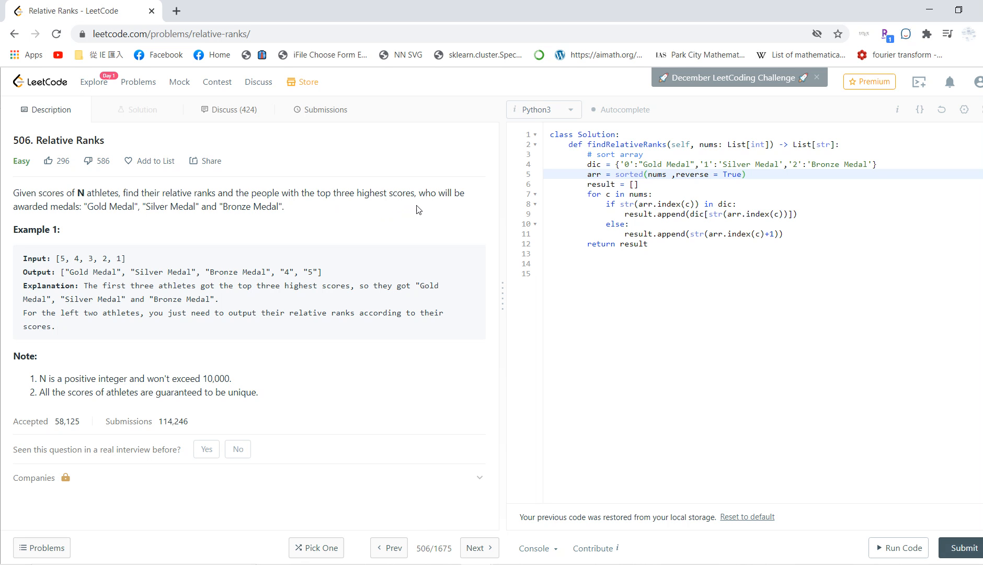
mouse_move(149, 223)
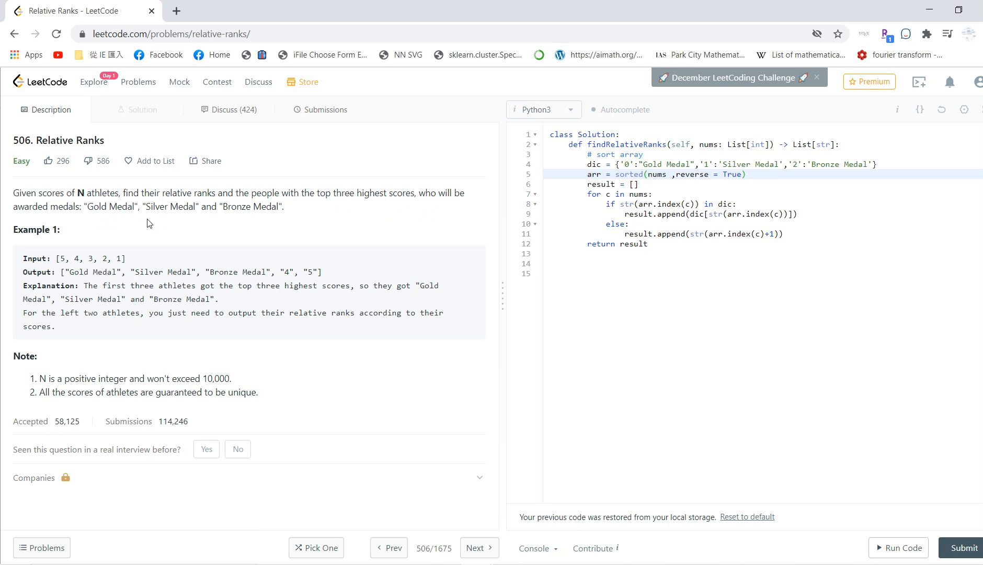
mouse_move(273, 221)
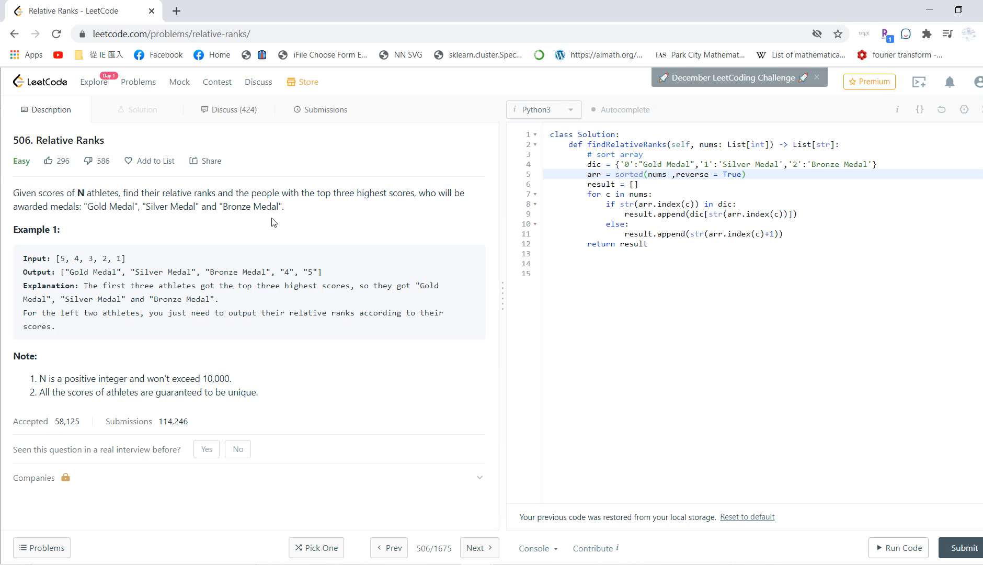
mouse_move(102, 269)
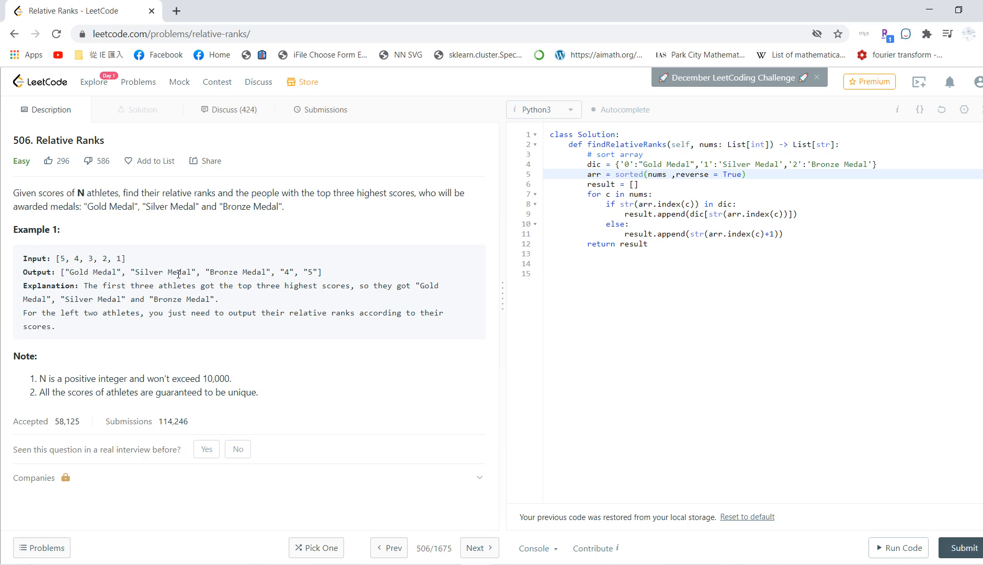
mouse_move(279, 285)
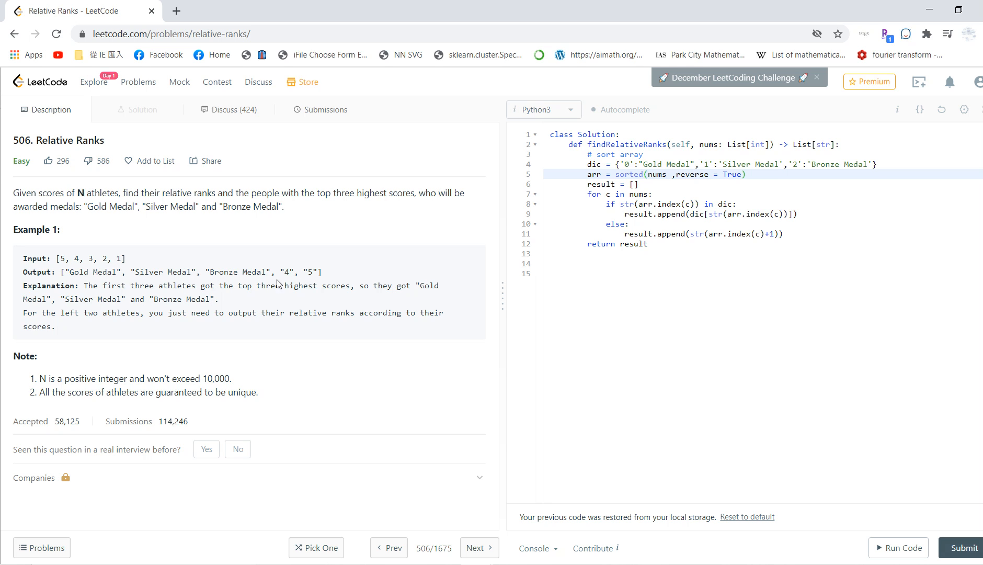
mouse_move(95, 227)
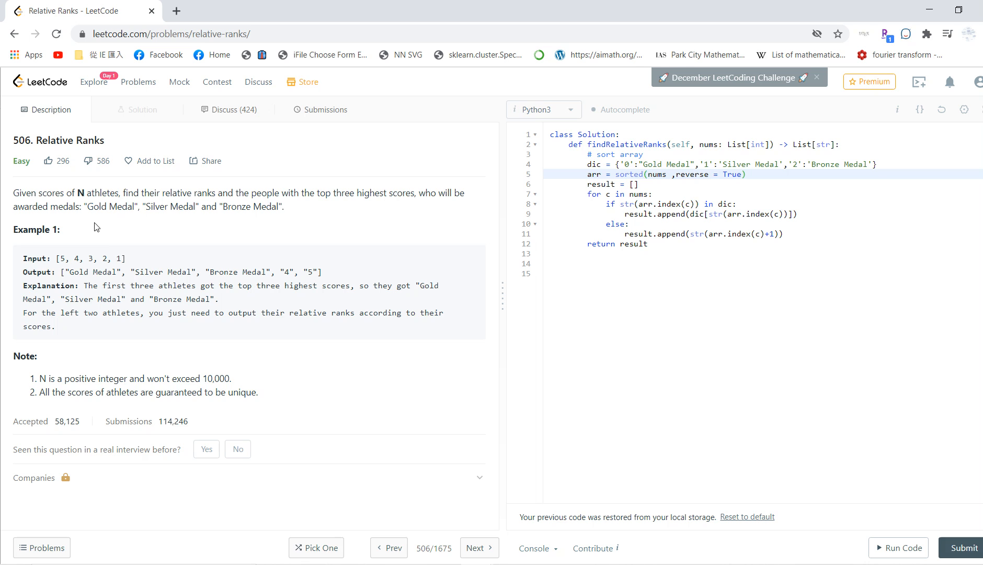
mouse_move(206, 256)
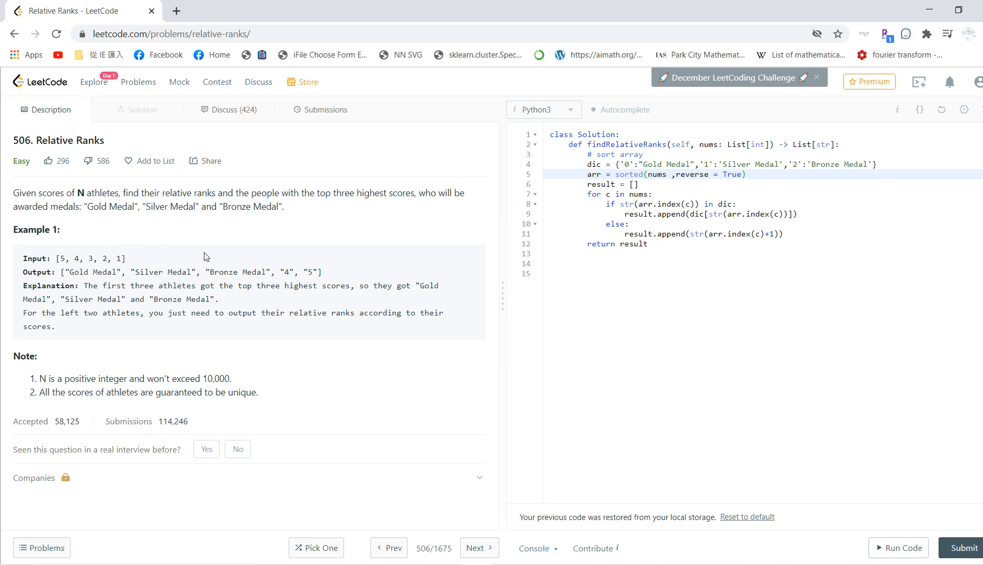
mouse_move(138, 282)
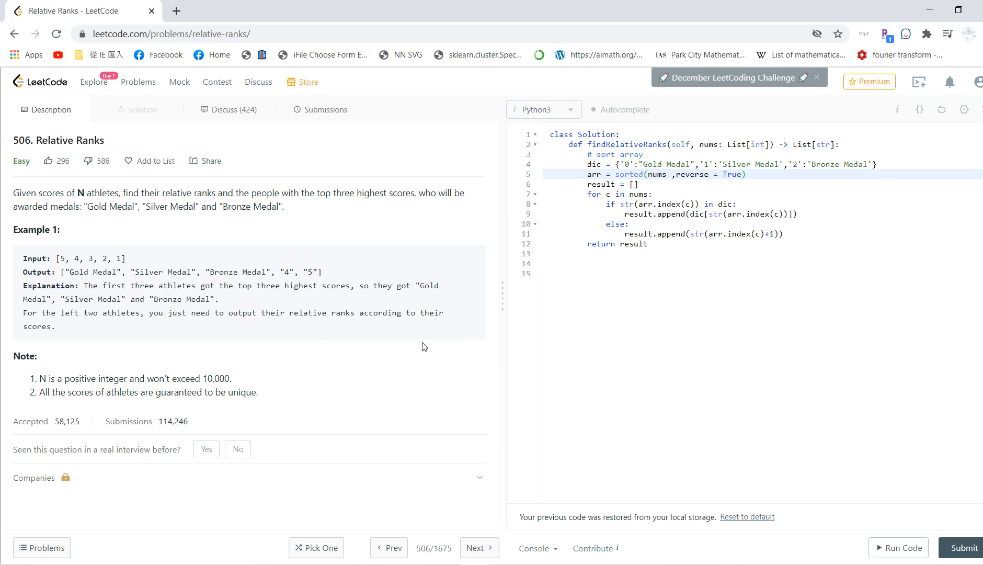
mouse_move(86, 272)
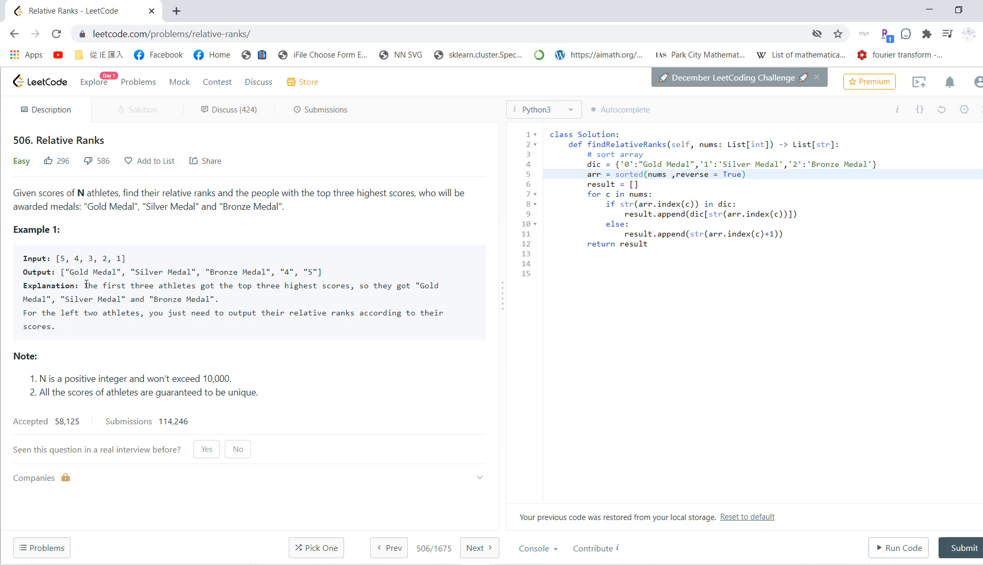
mouse_move(90, 286)
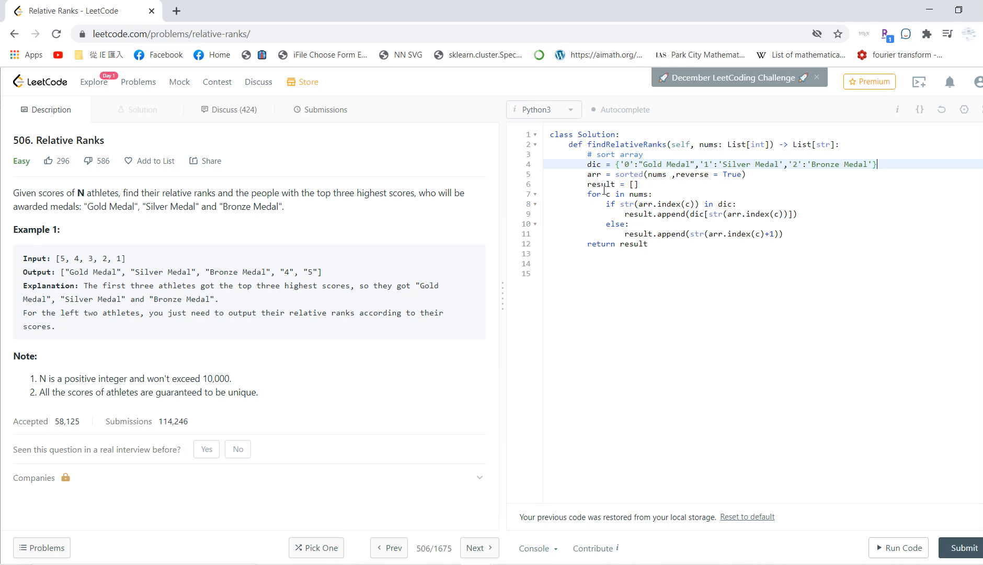
mouse_move(124, 269)
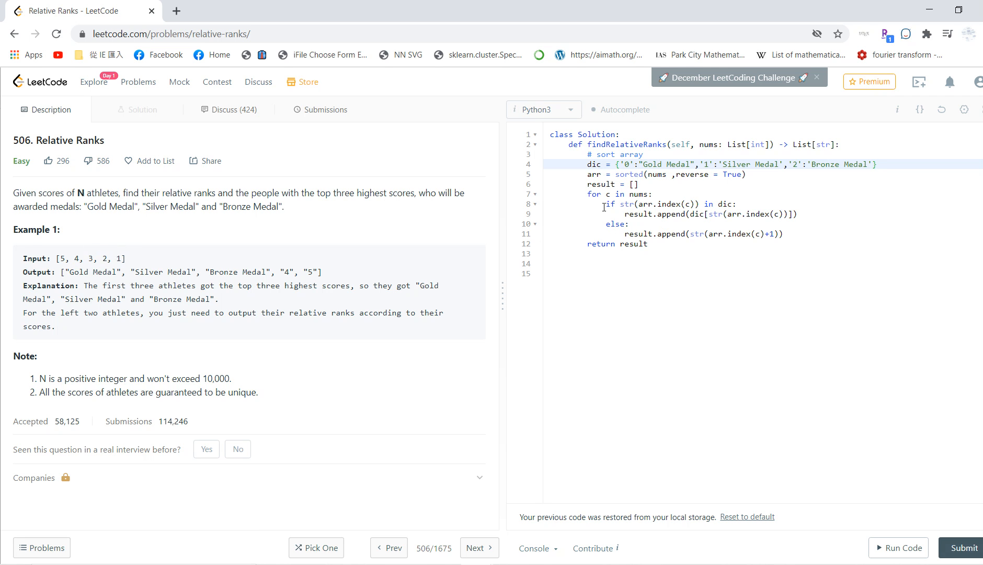
mouse_move(613, 204)
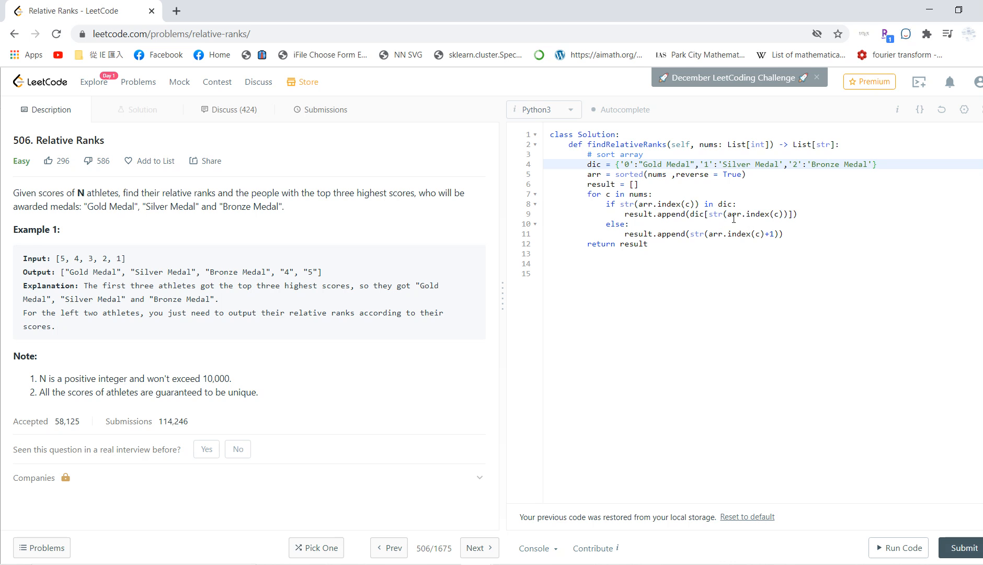
mouse_move(736, 220)
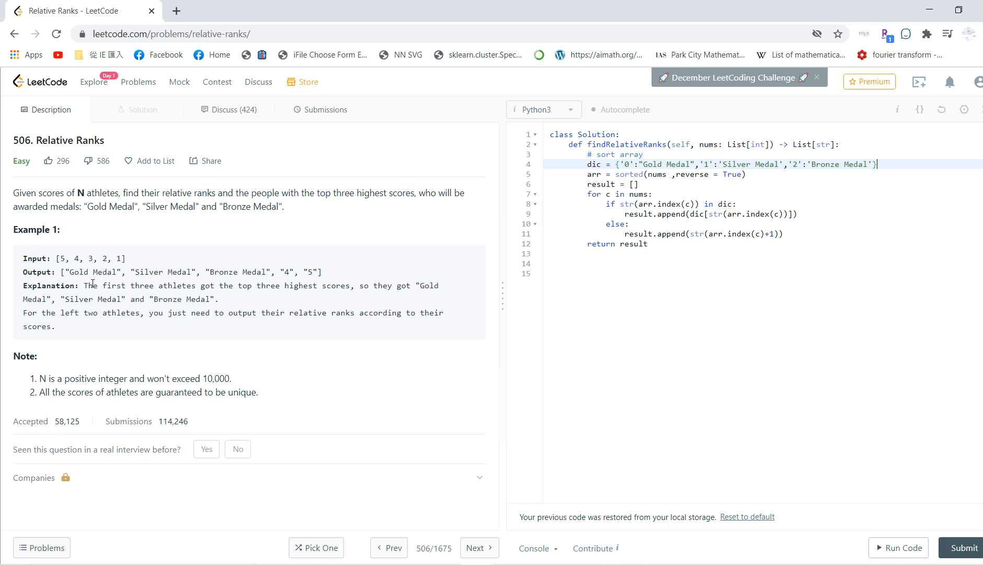
mouse_move(725, 240)
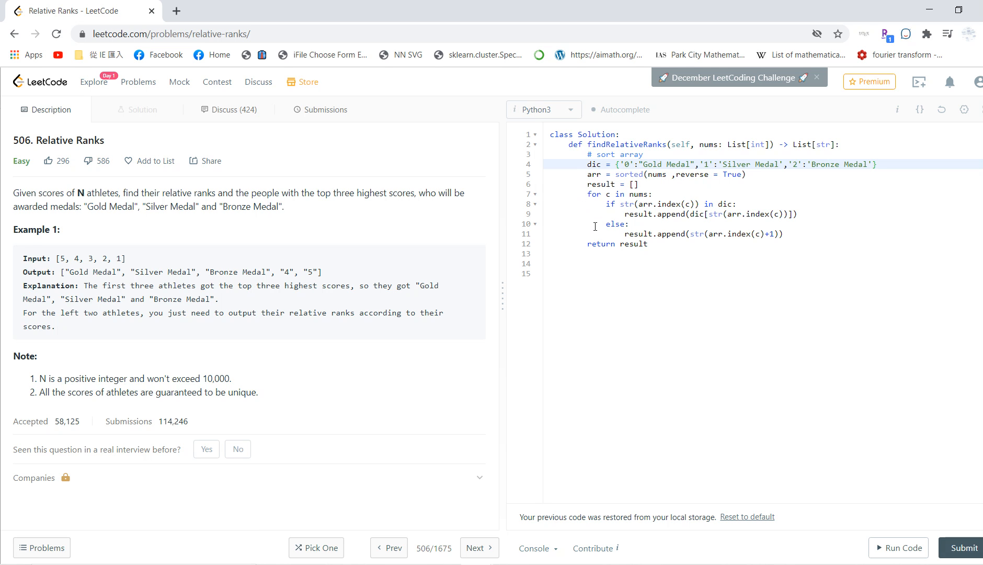
mouse_move(745, 209)
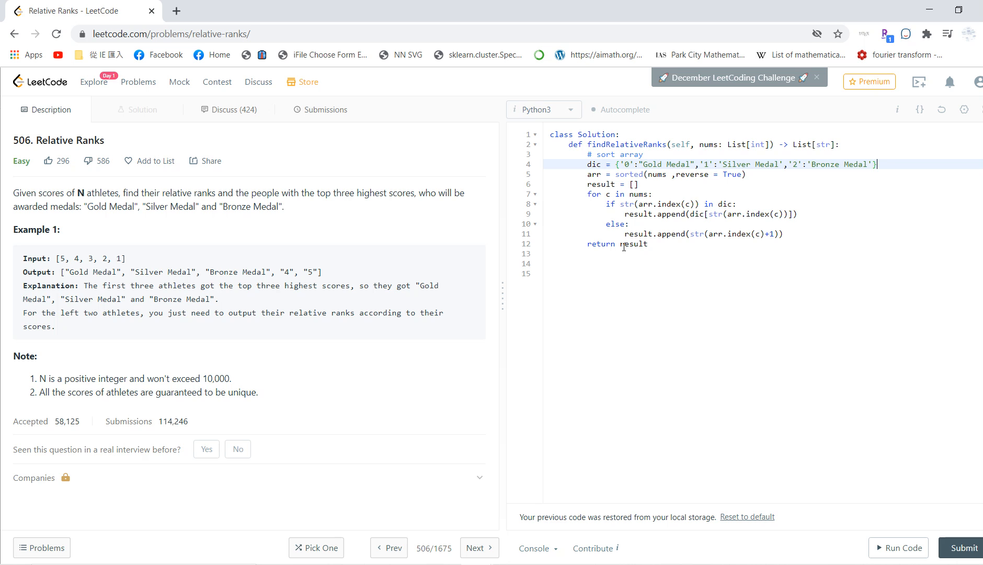
left_click(964, 547)
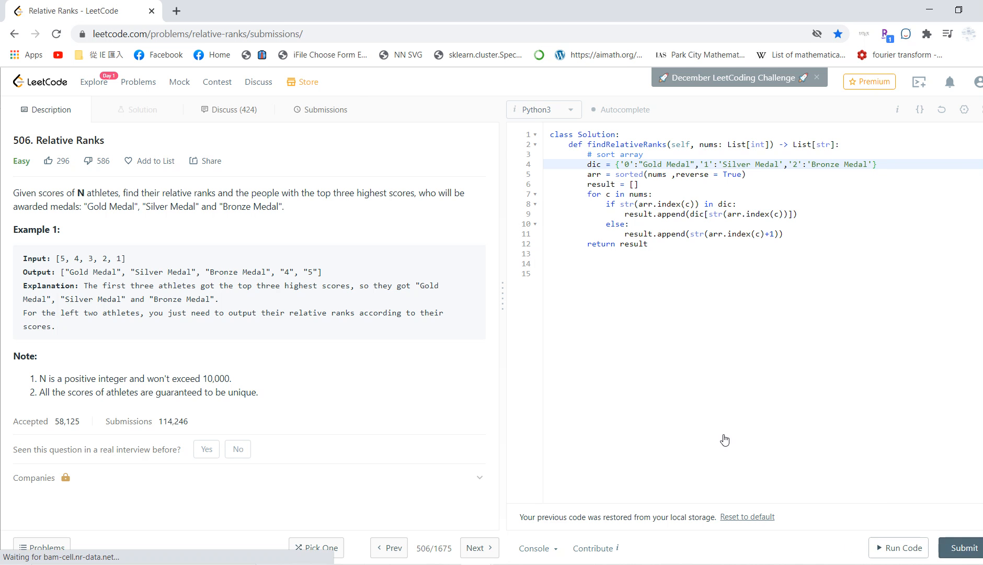
left_click(325, 110)
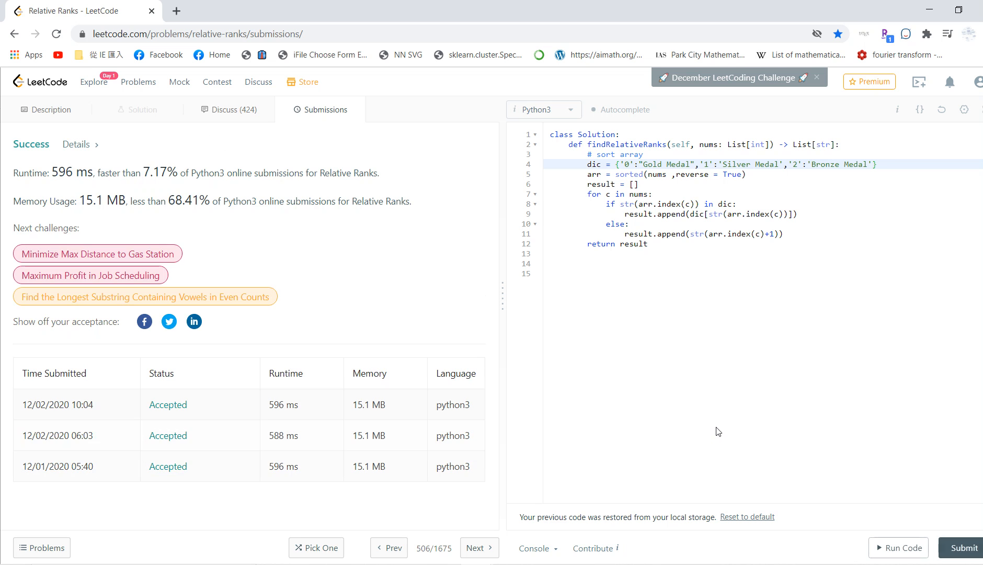
mouse_move(699, 436)
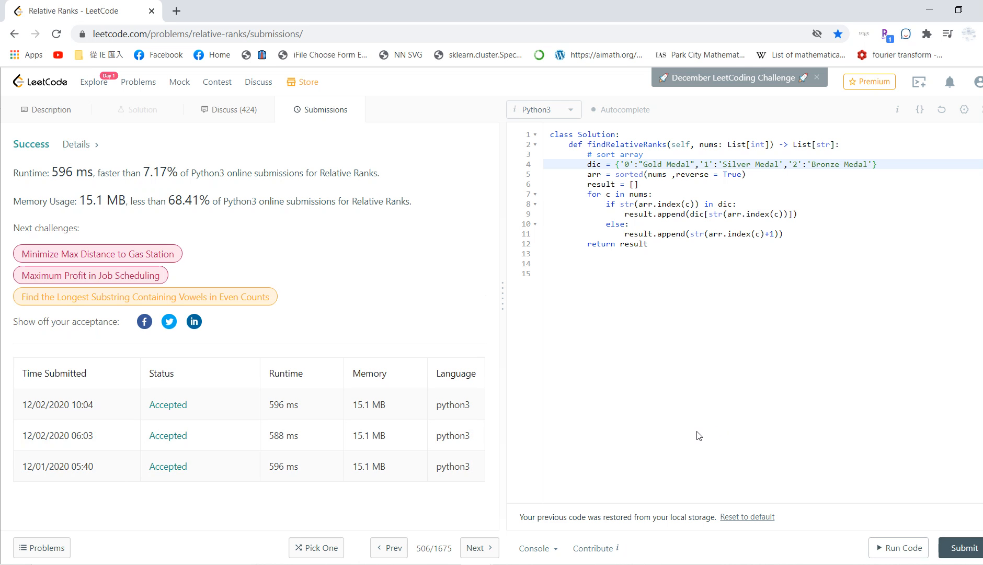